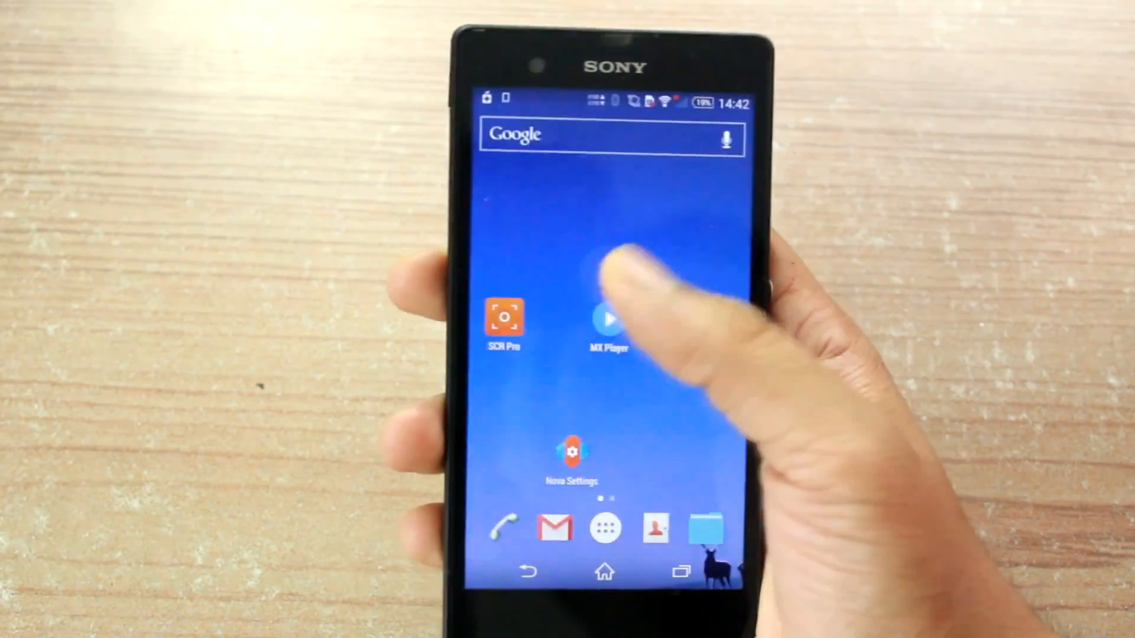
Step: Launch MX Player and start the Dilwale Dulhania Le Jayenge 1995 movie
click(607, 318)
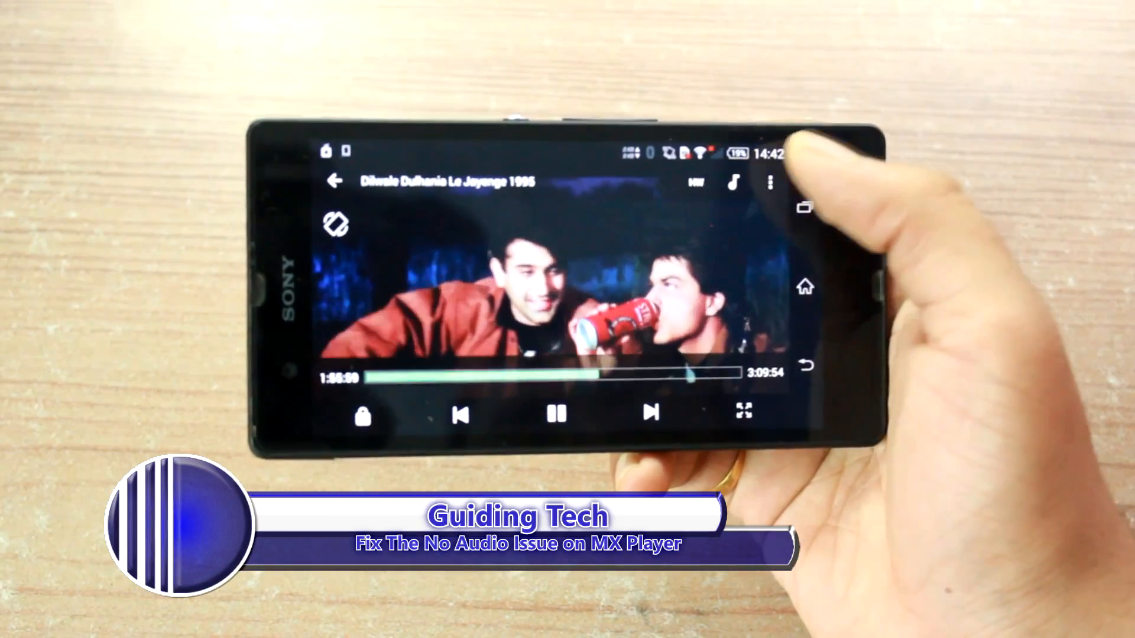
Step: Exit playback and go back up from Internal memory to the Folders list
click(769, 182)
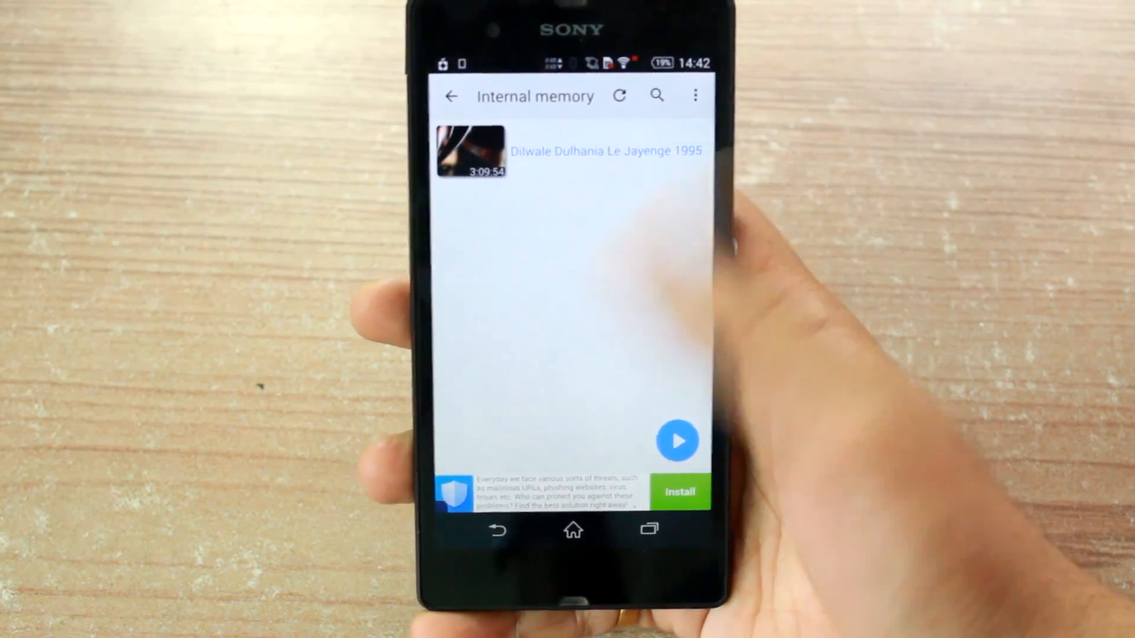
click(450, 94)
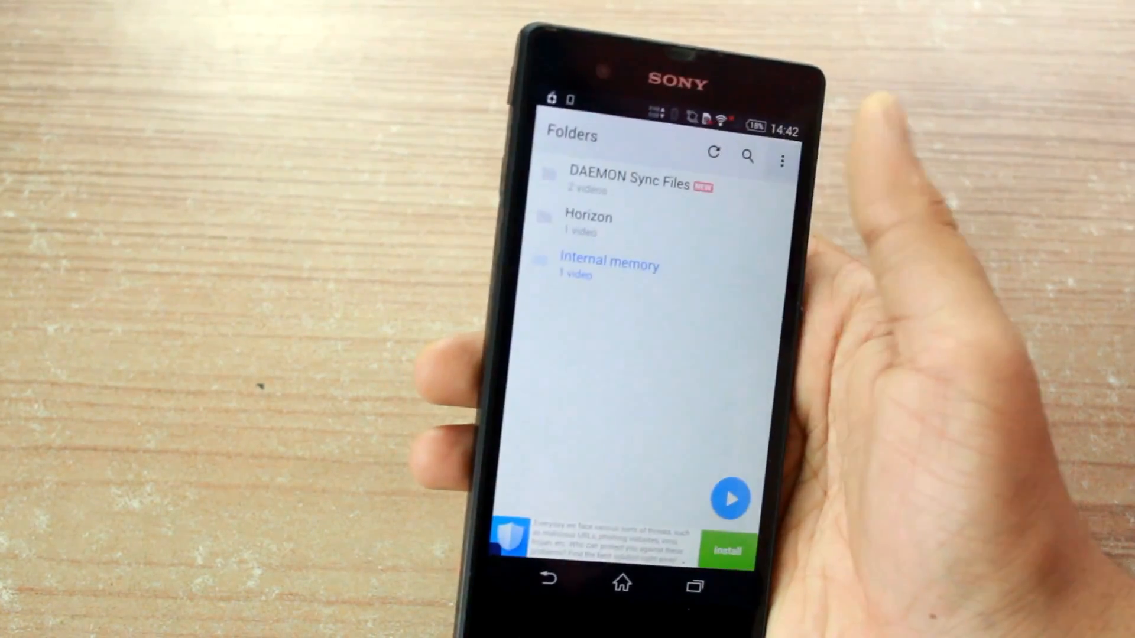
Step: Reach the Decoder settings via the overflow menu's Settings
click(782, 159)
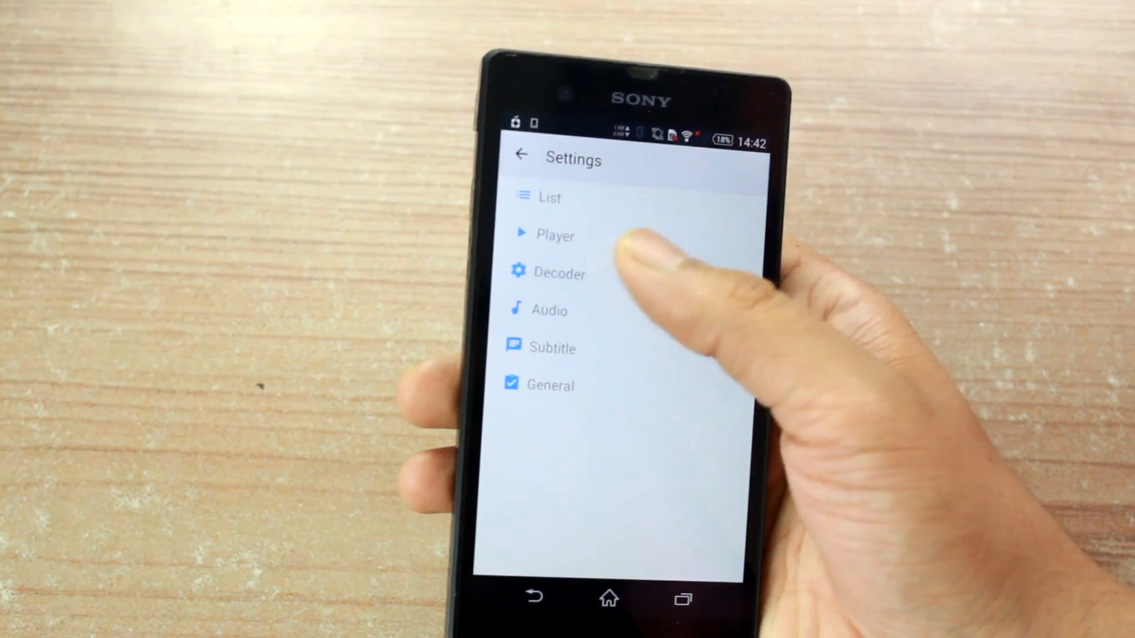
click(560, 273)
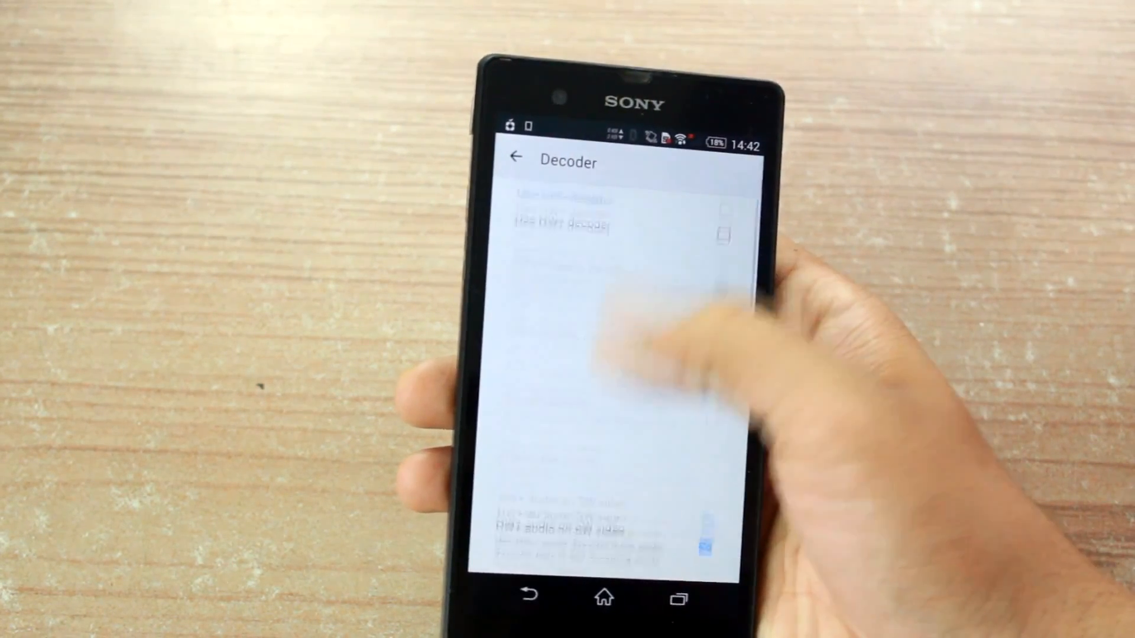
scroll(down, 3)
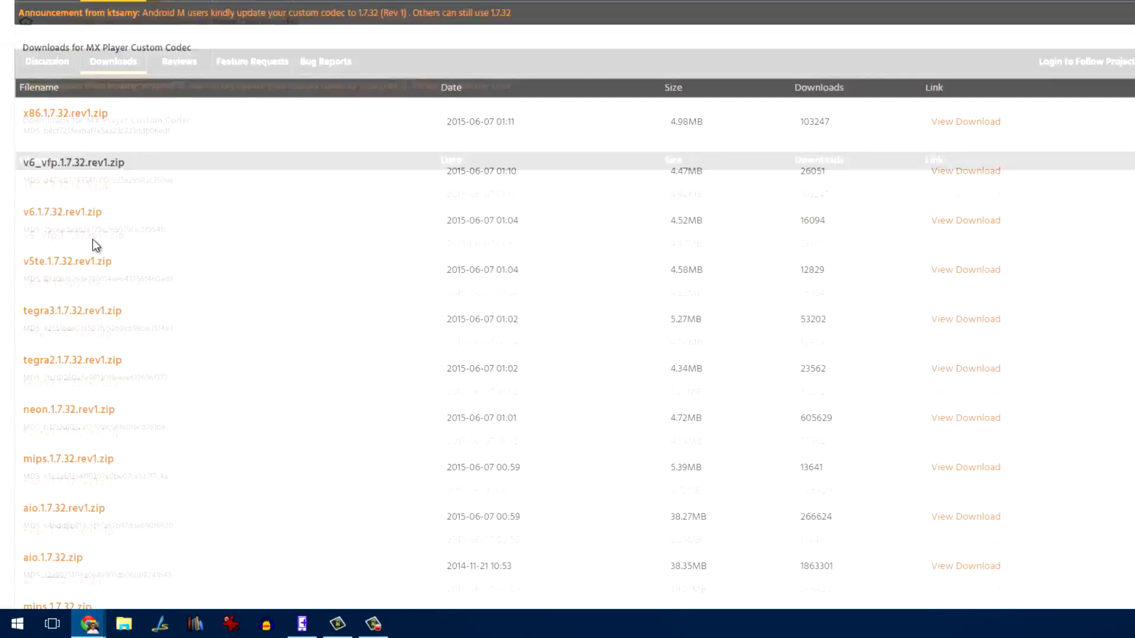
Step: Locate neon.1.7.32.zip on the Custom Codec downloads page and view its download details
scroll(down, 3)
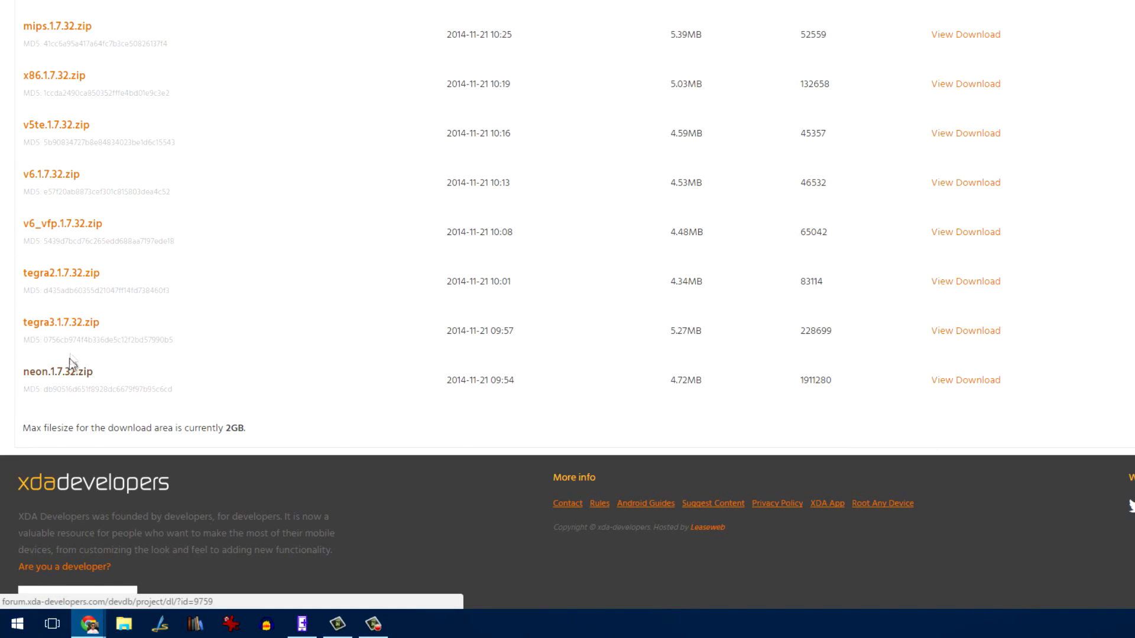
scroll(up, 3)
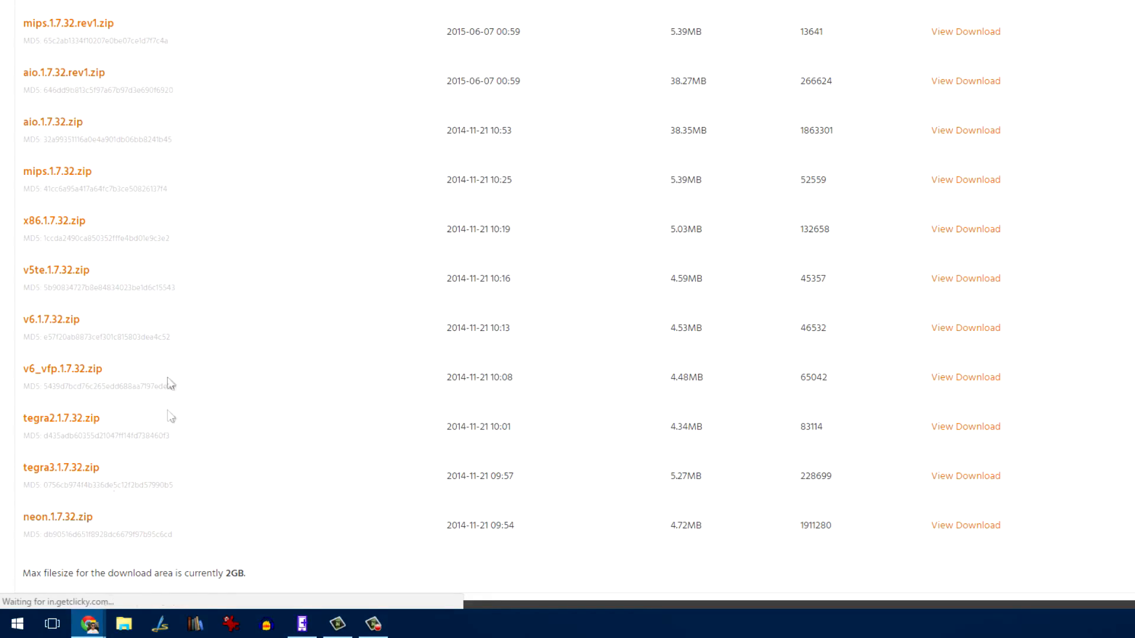
click(965, 525)
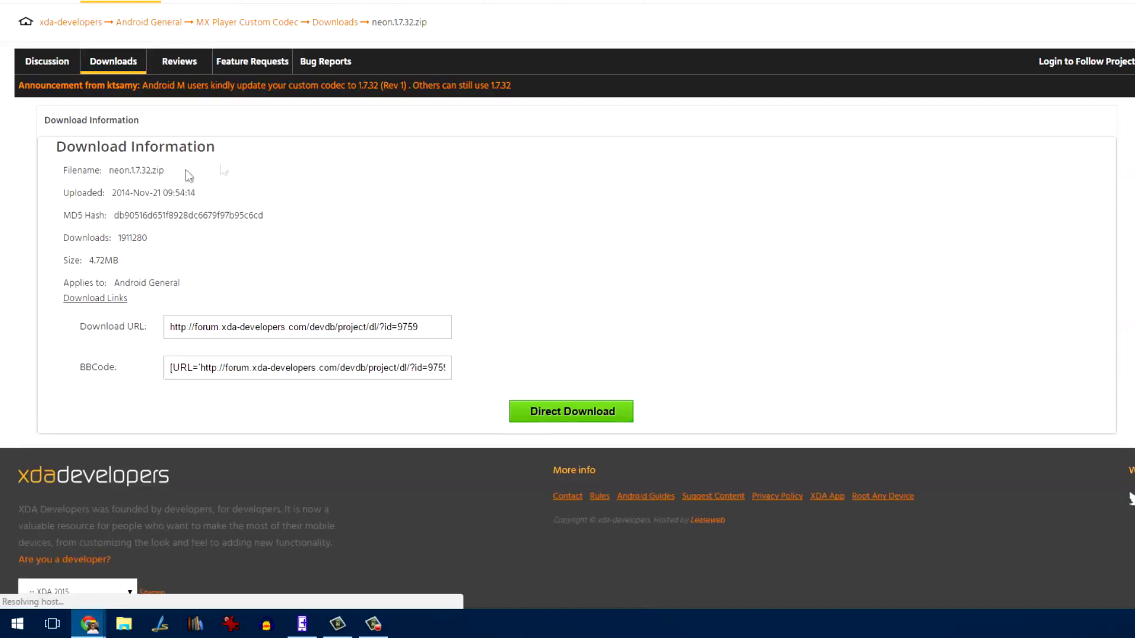